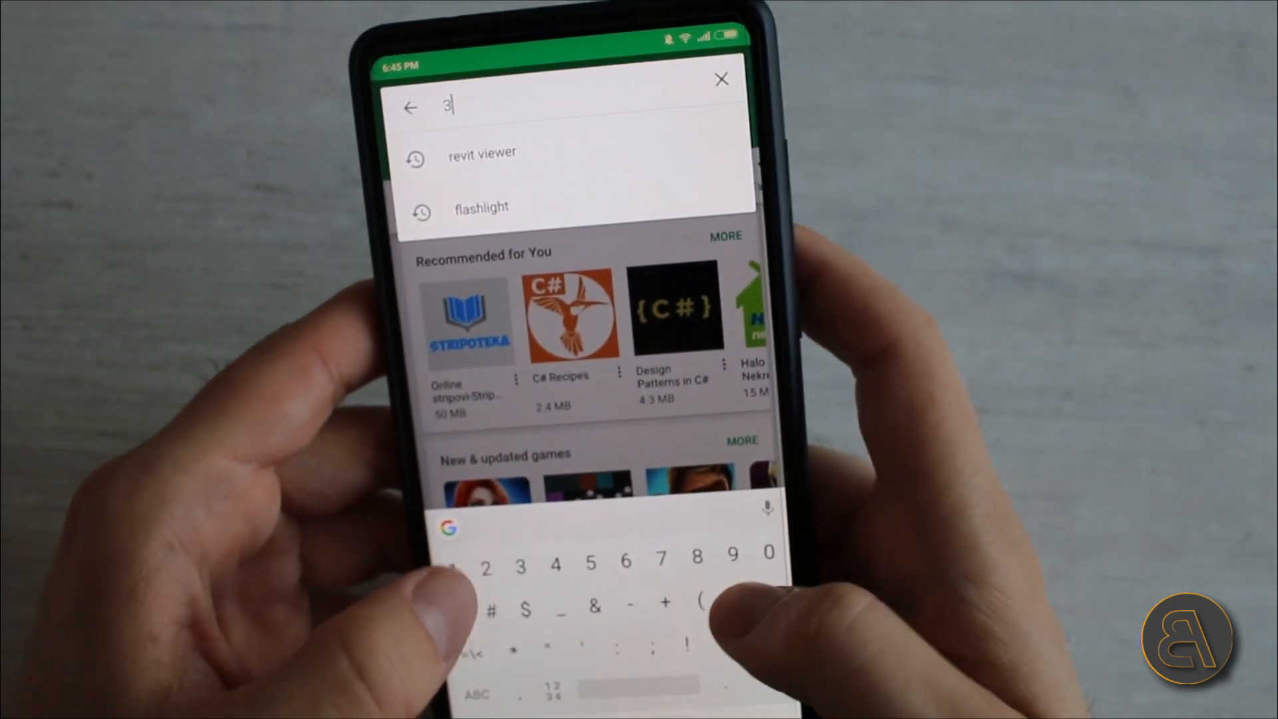
- Search the Play Store for "A360" to find the Autodesk A360 app
text(60)
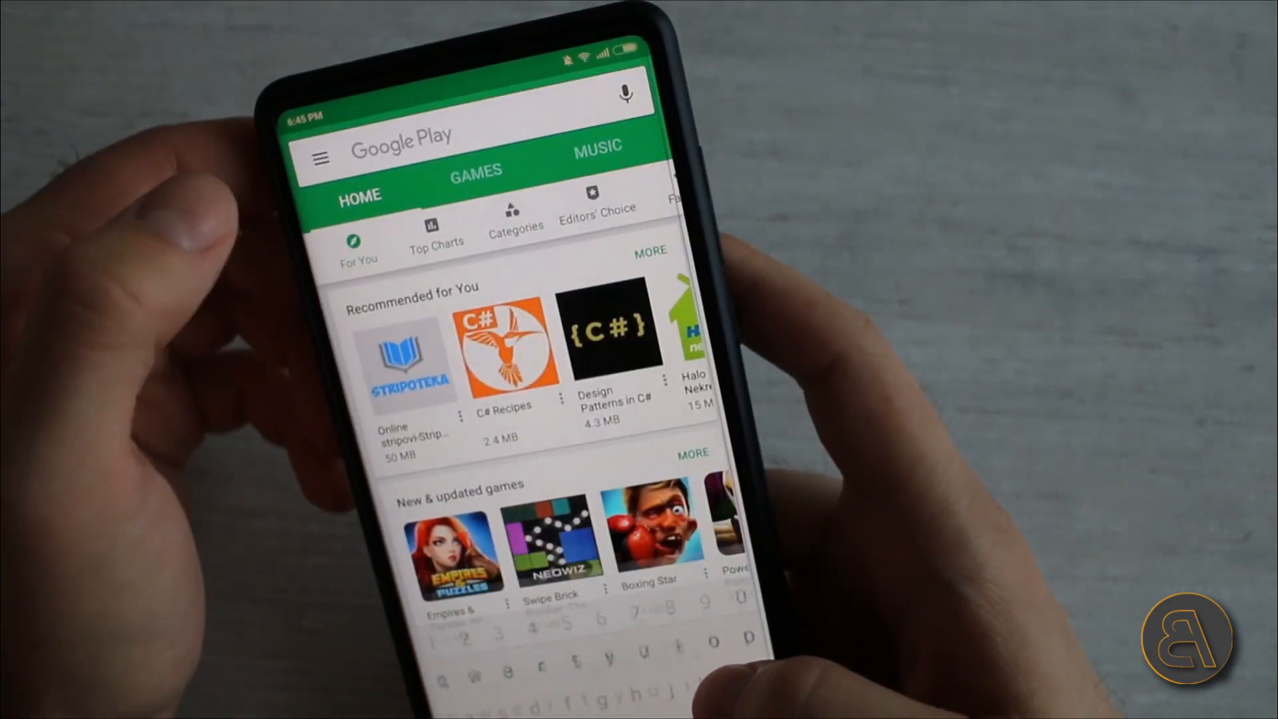
text(360)
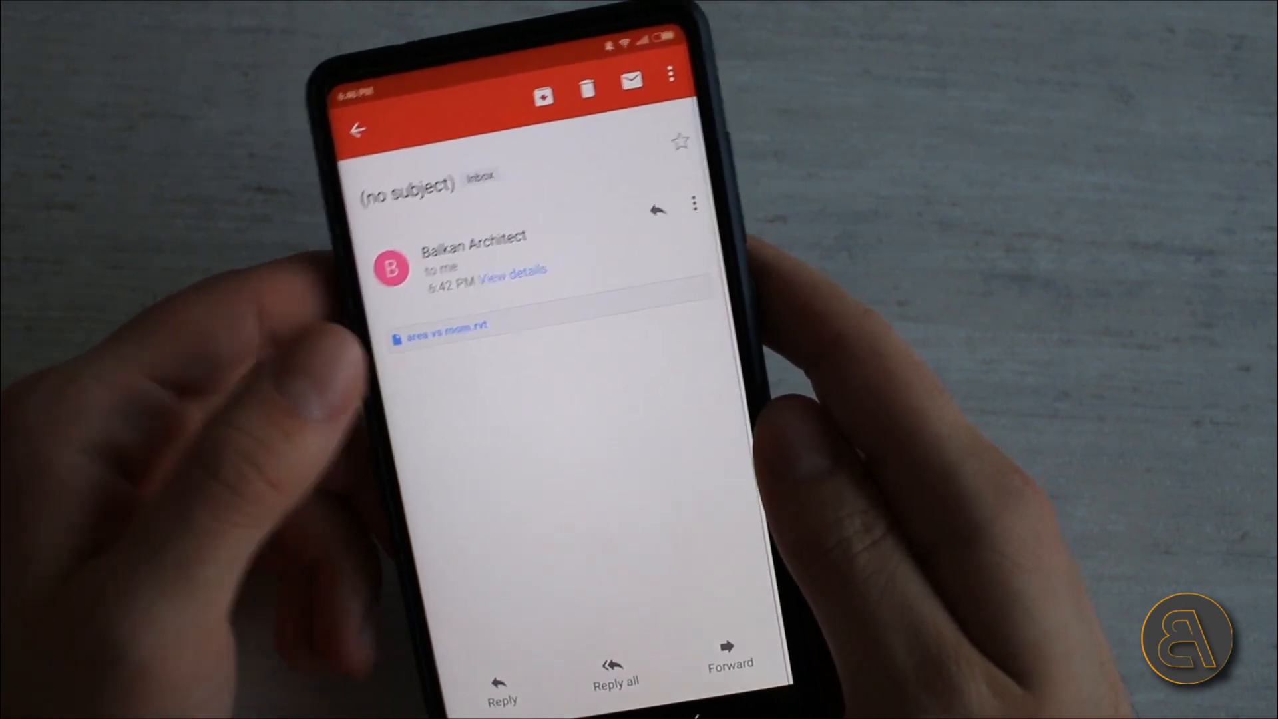
- Open the area vs room.rvt attachment from the received email
click(445, 333)
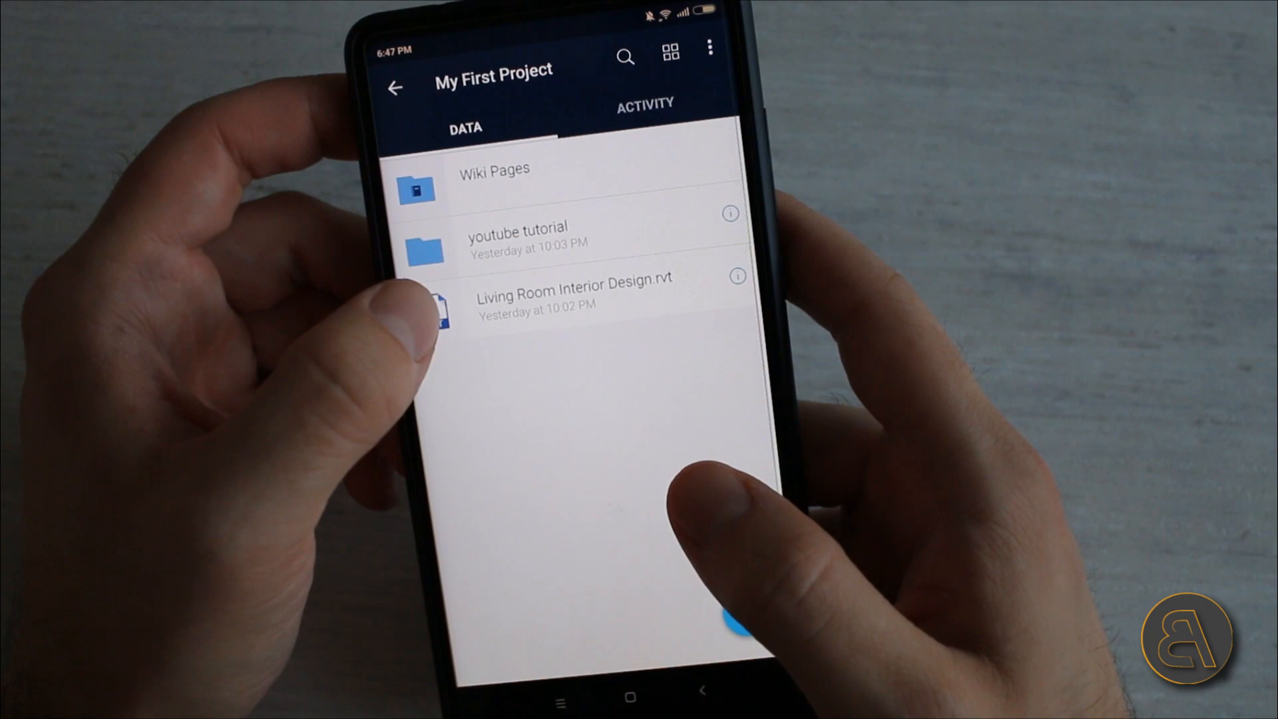
- Upload area vs room.rvt from the phone into the youtube tutorial folder
click(515, 236)
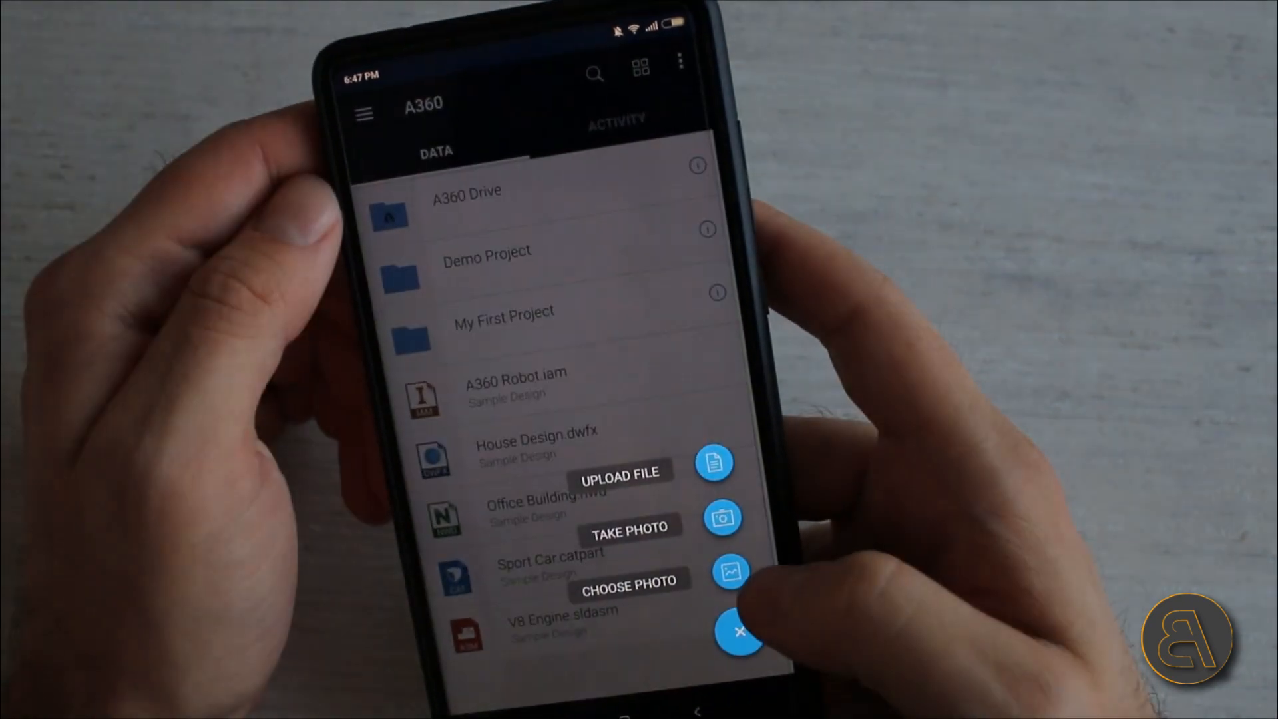
click(728, 571)
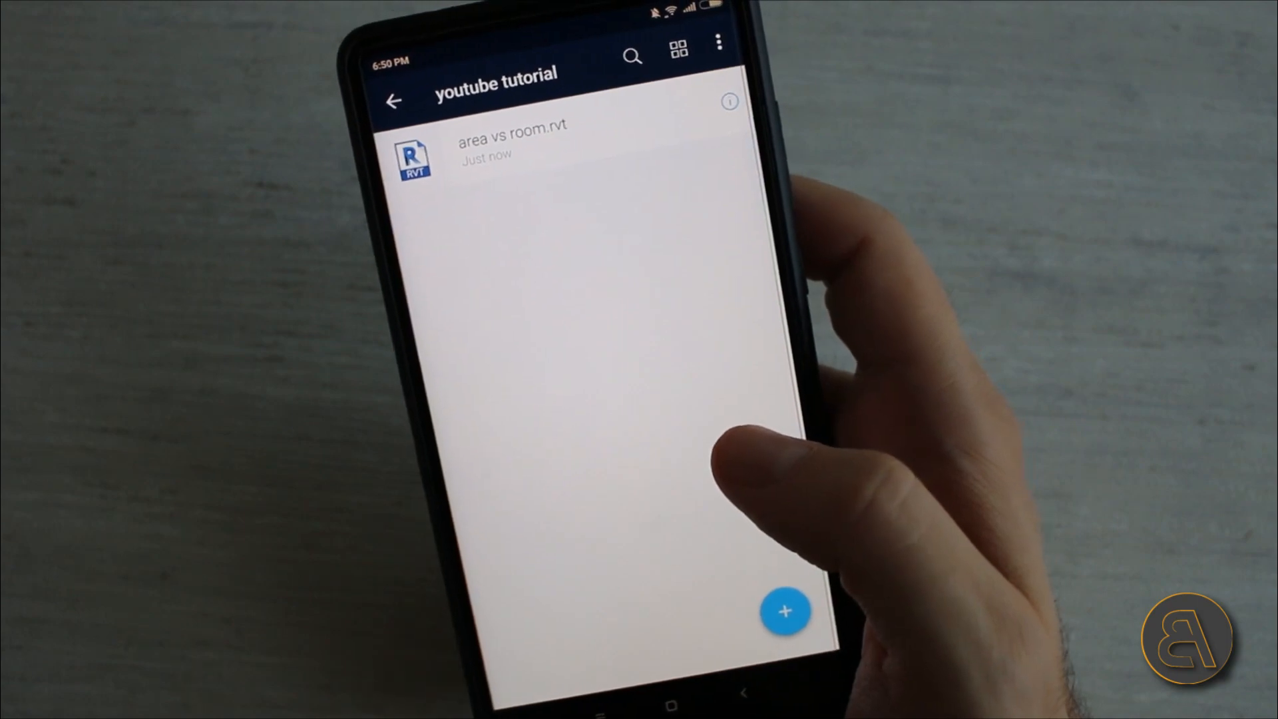
- Attempt to view area vs room.rvt, dismiss the loading error, and return to My First Project
click(511, 147)
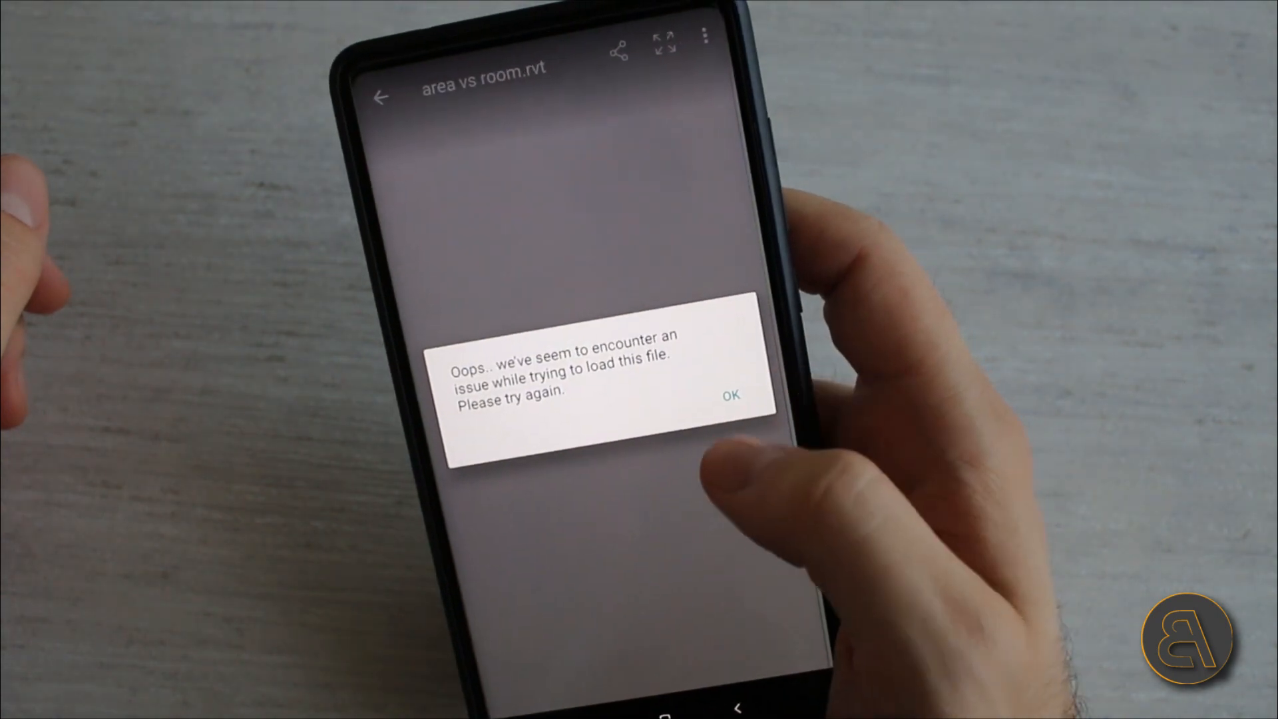
click(728, 395)
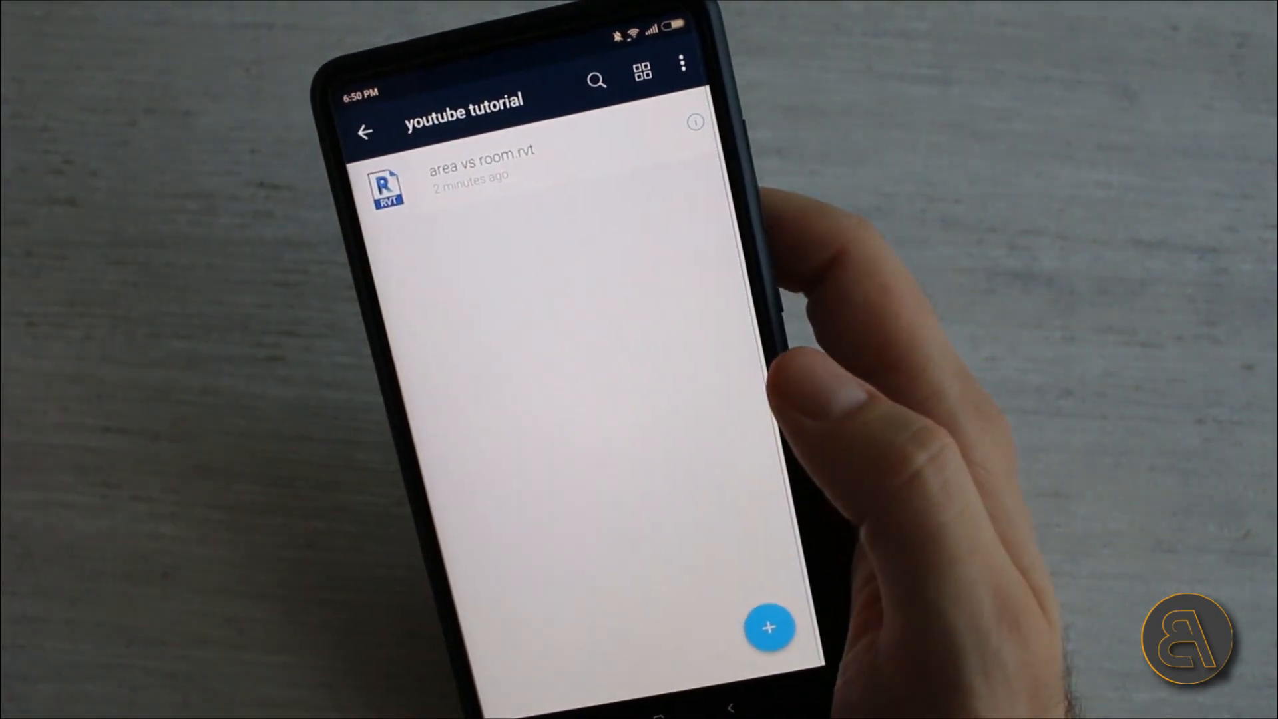
click(480, 171)
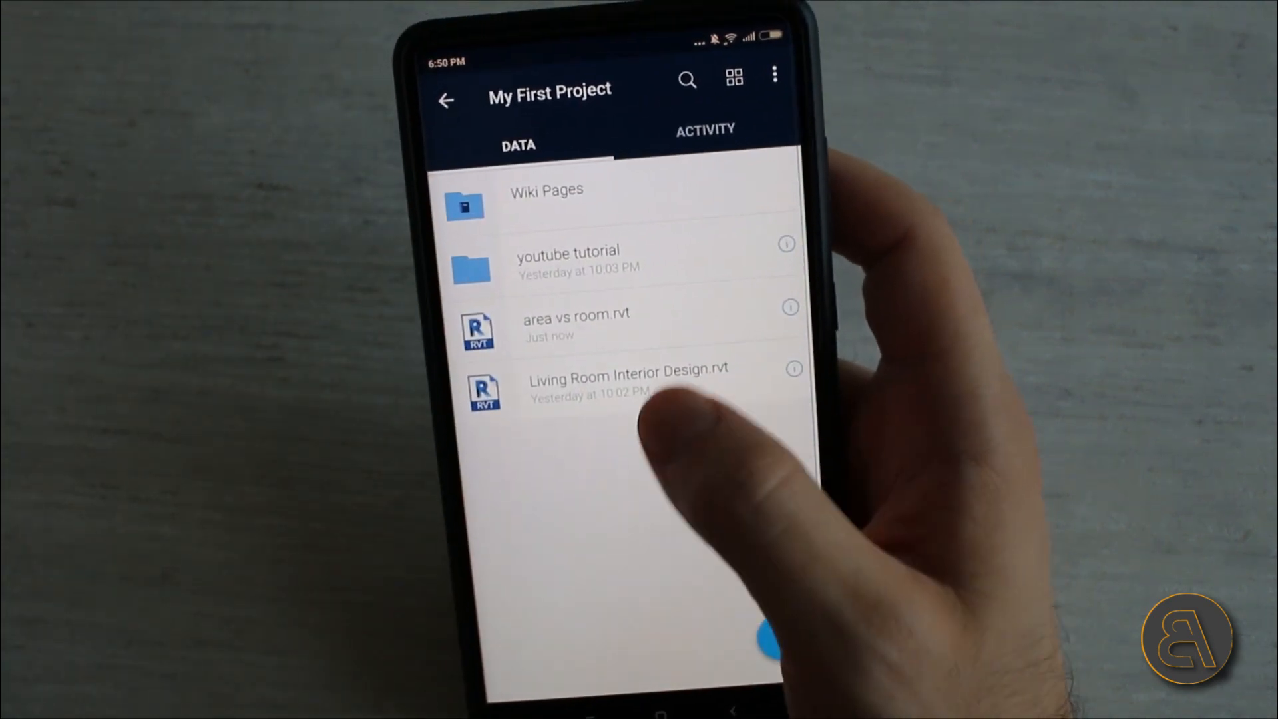
- Load Living Room Interior Design.rvt in the 3D viewer
click(627, 375)
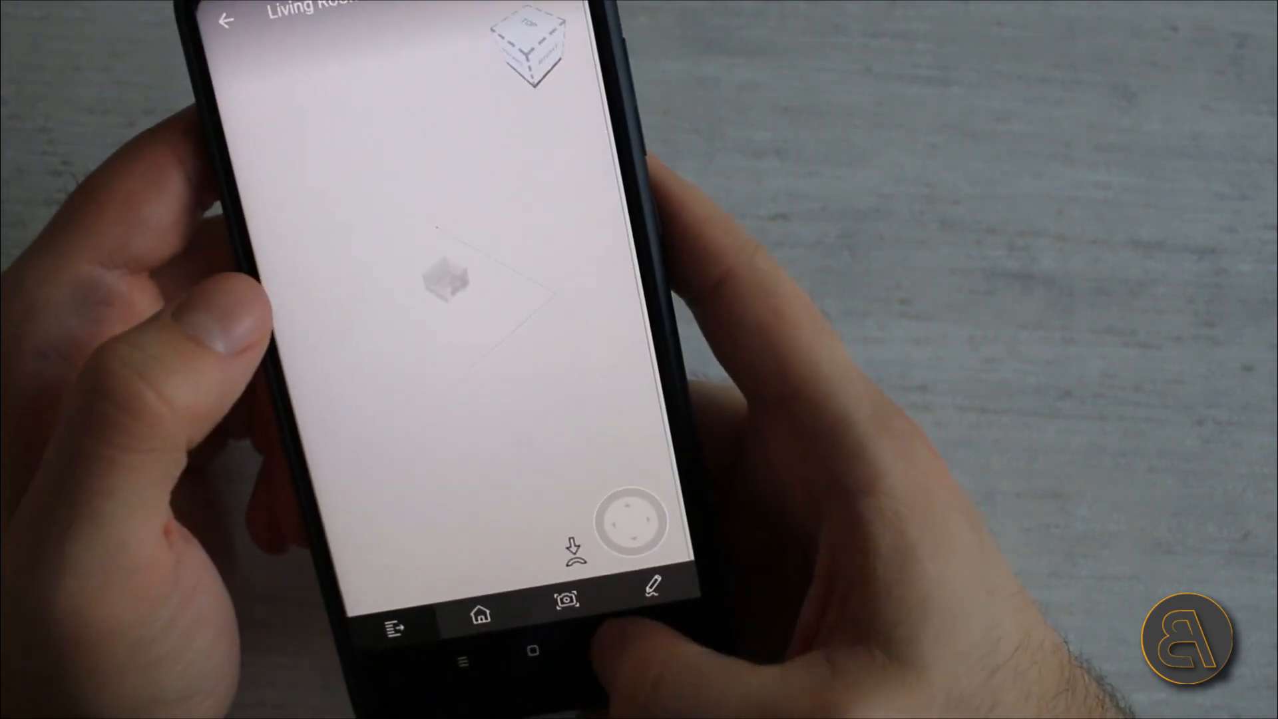
click(231, 20)
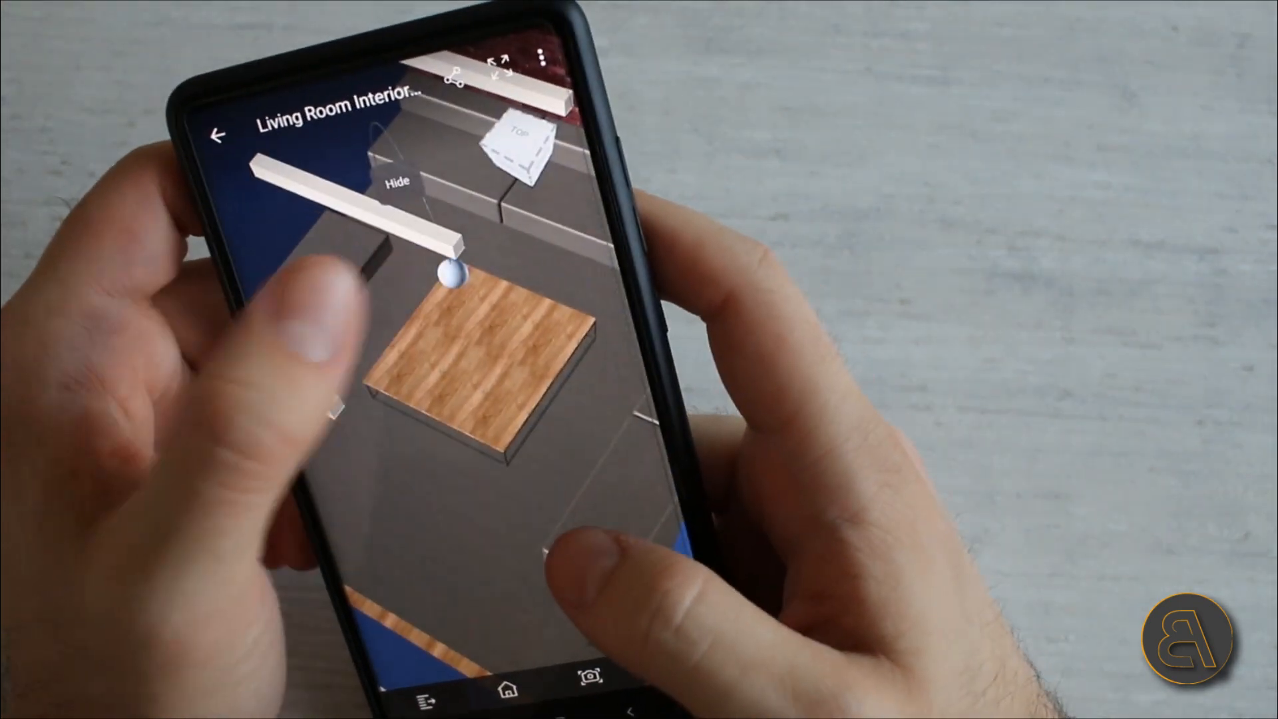
- Hide the selected ceiling element so the room interior shows
click(448, 276)
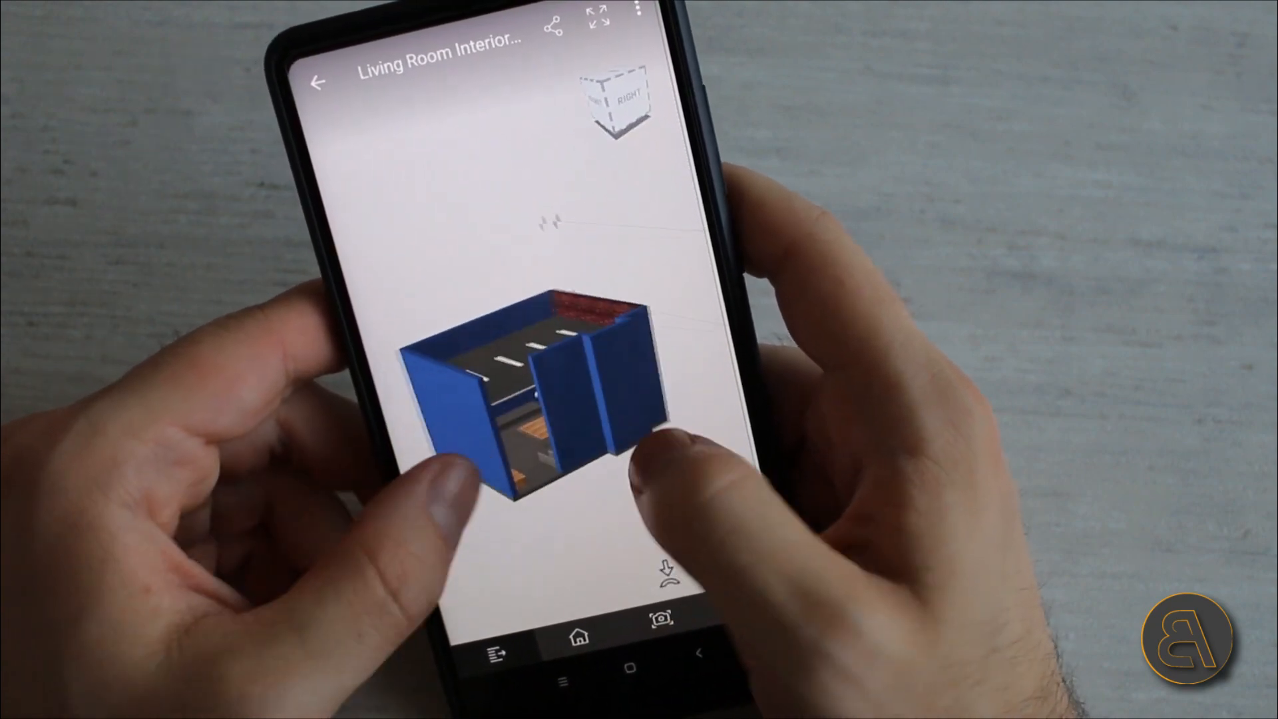
- Orbit the open-topped living room model to a side angle
drag(645, 457, 595, 489)
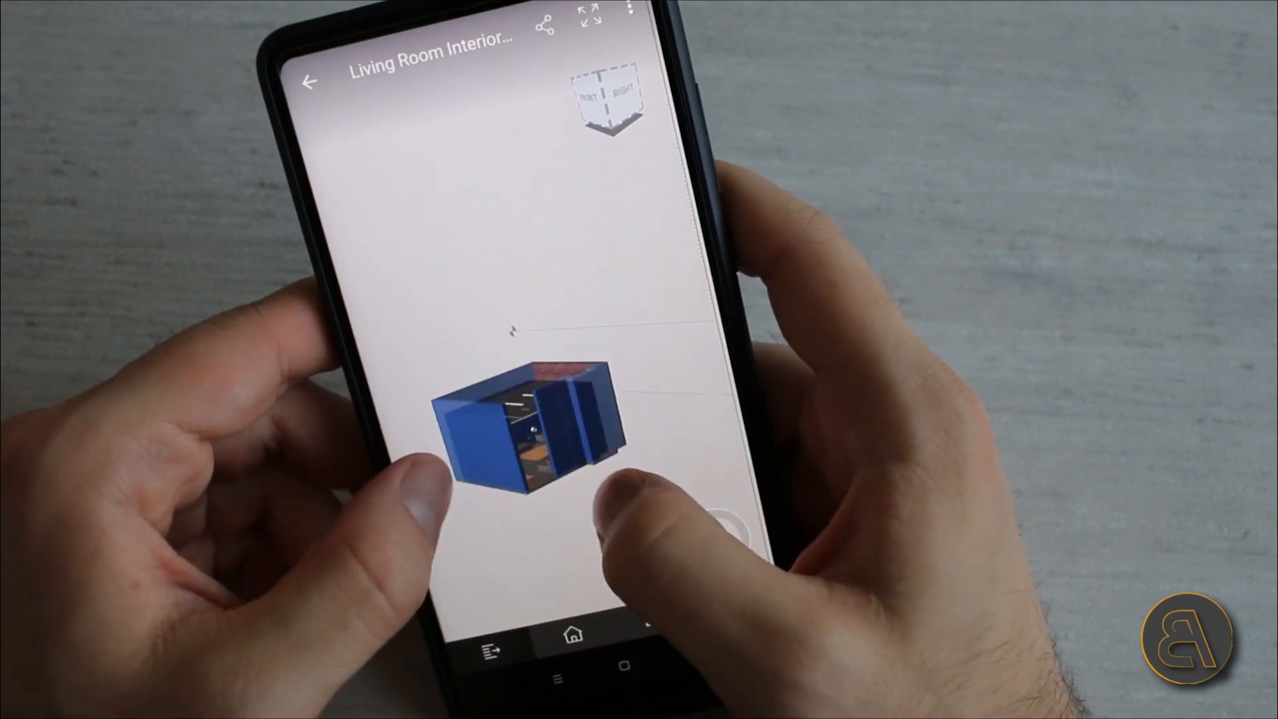